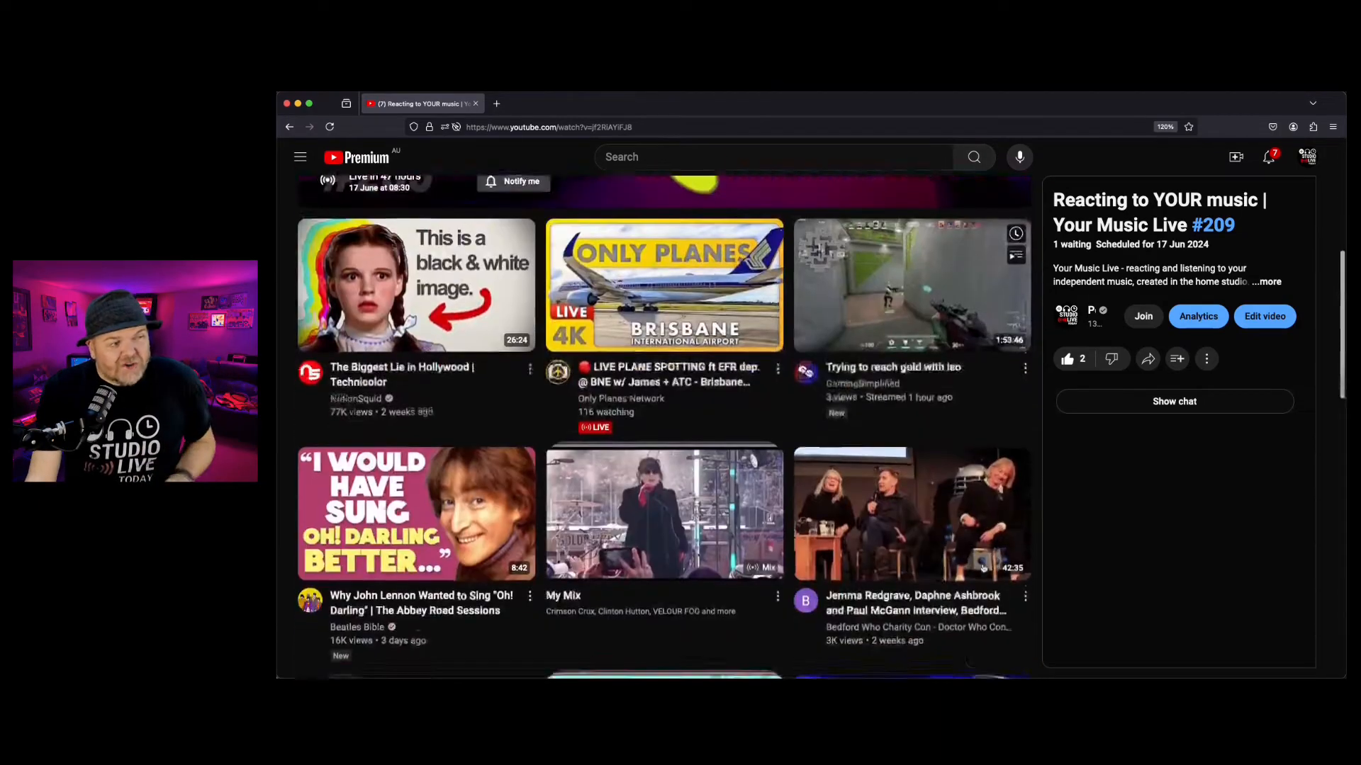
Step: Show the stream's live chat panel and close it again
scroll("up", 3)
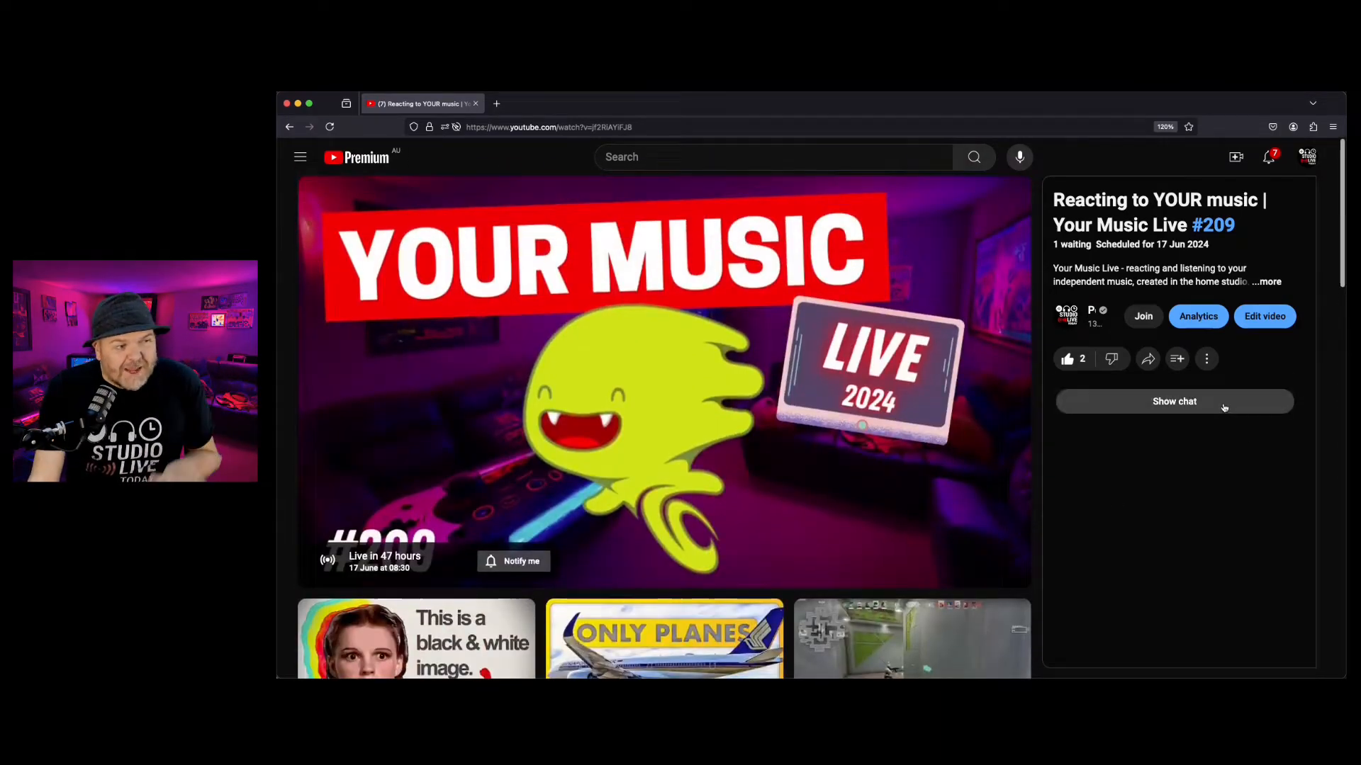
left_click(1174, 401)
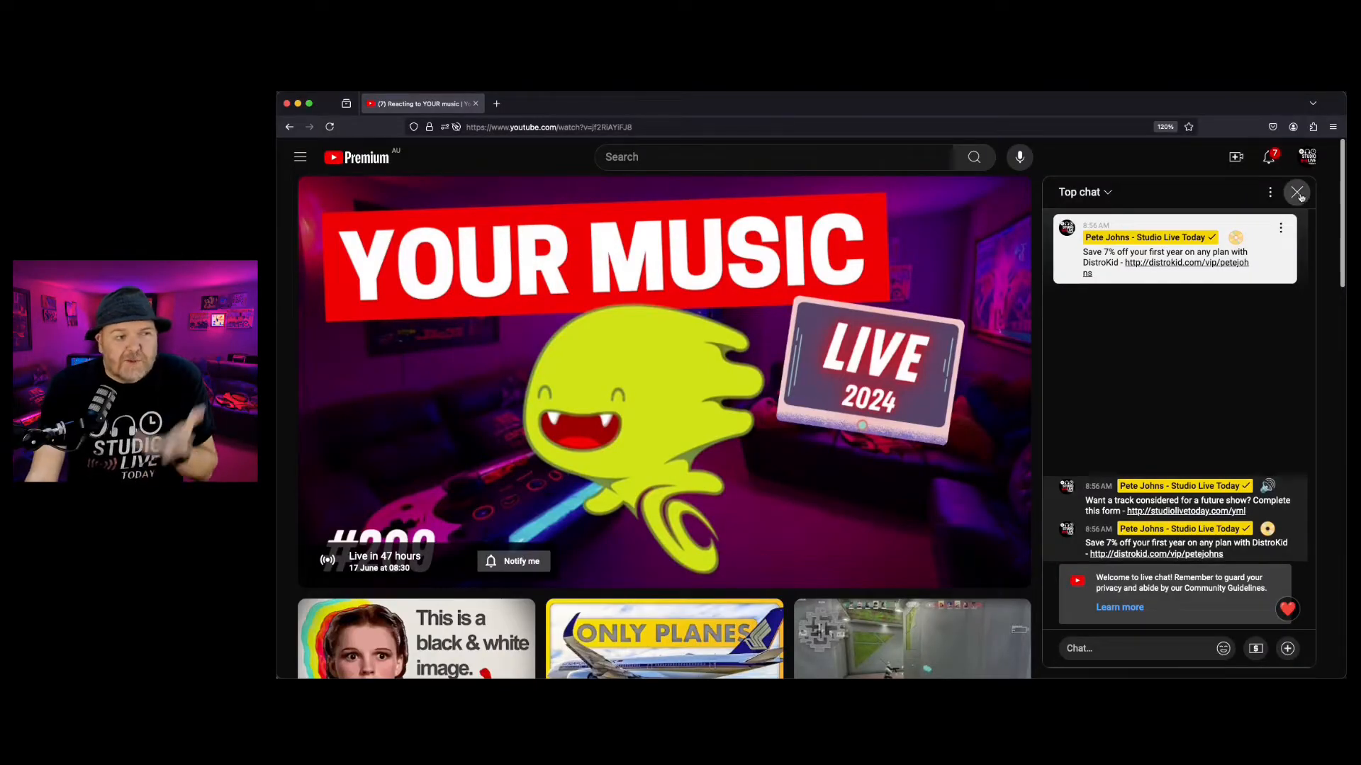
left_click(1295, 192)
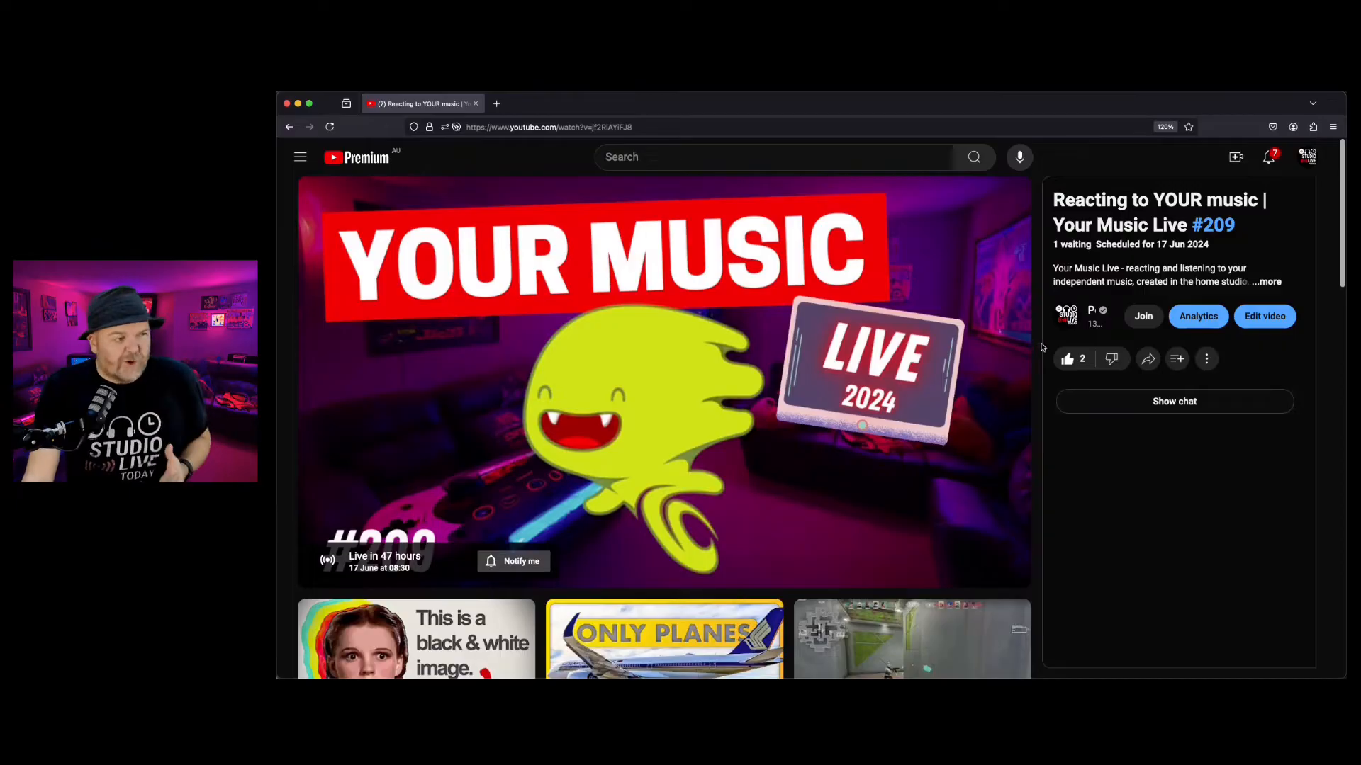
mouse_move(511, 171)
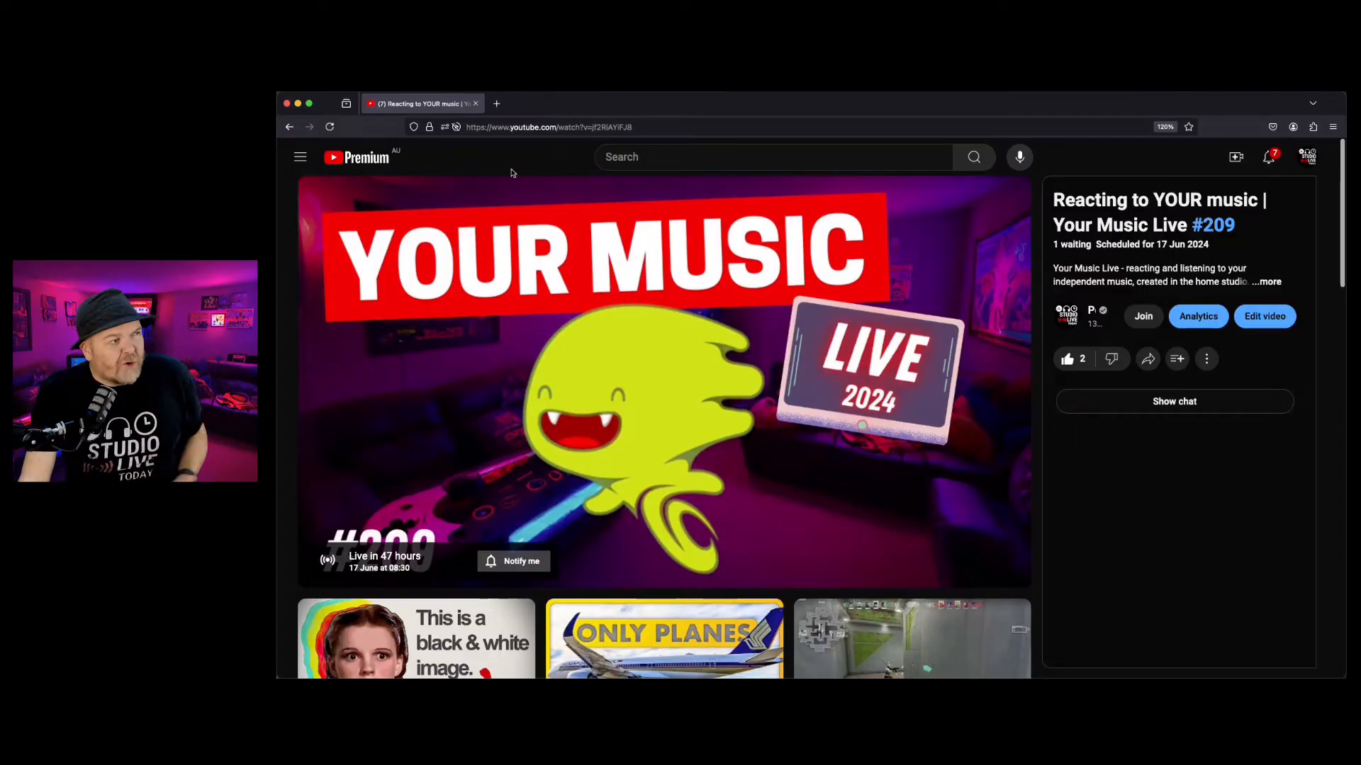
Step: Start a new browser tab headed for the youtube.com/new experiments page
left_click(496, 103)
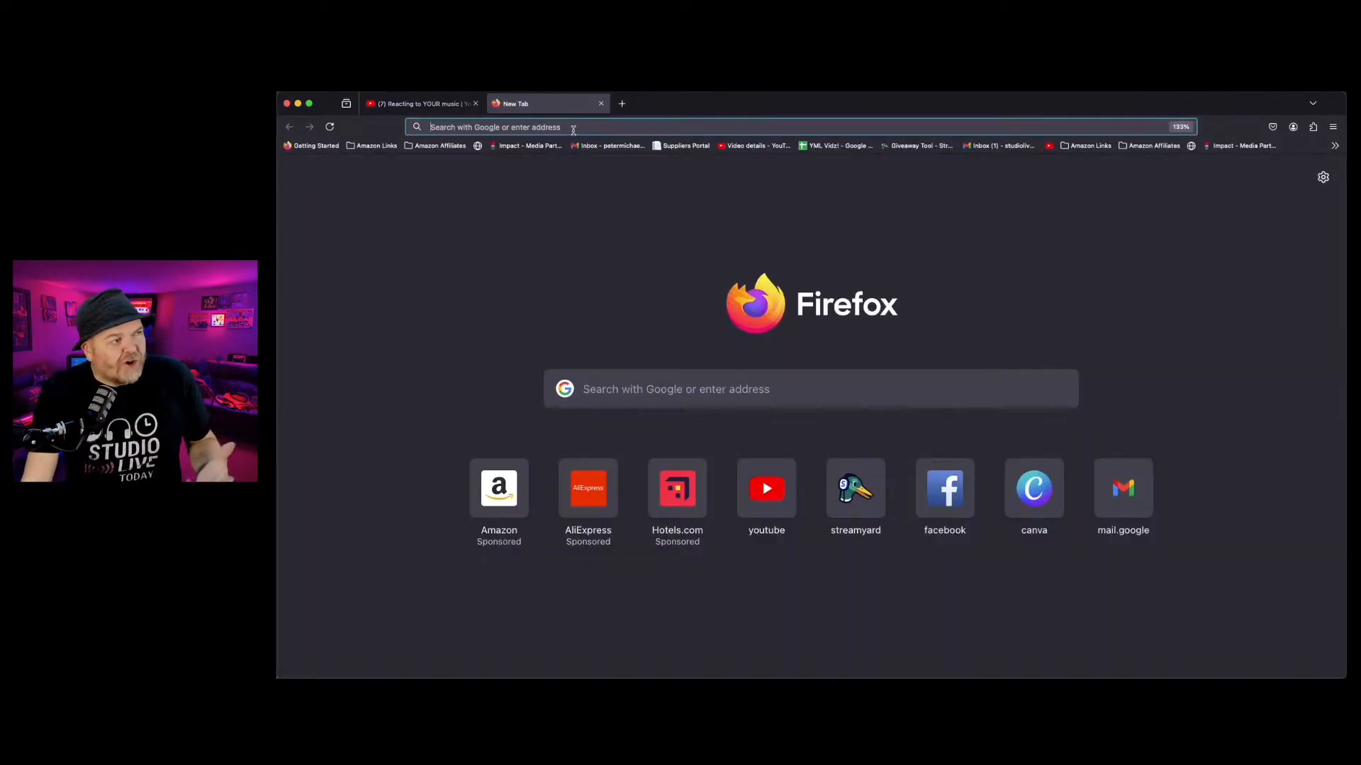
left_click(493, 128)
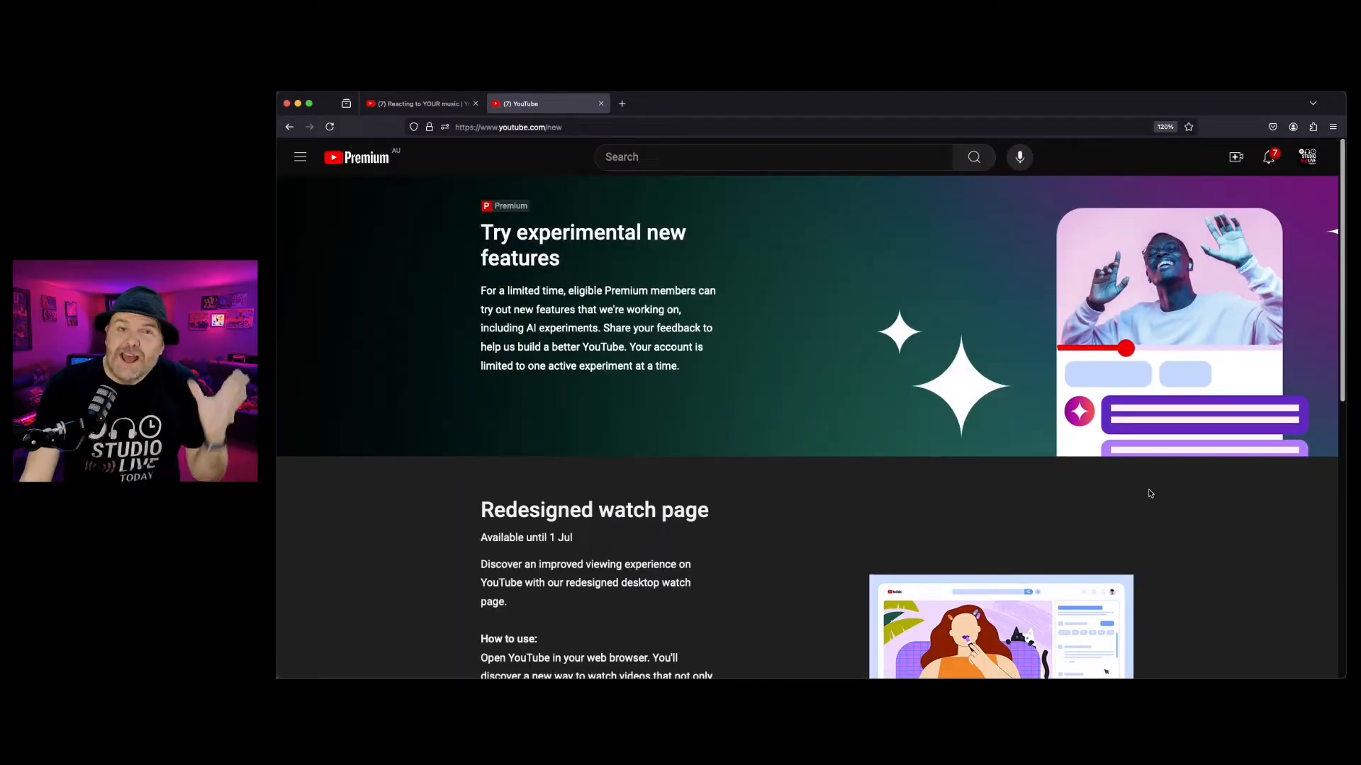
Step: Turn off the Redesigned watch page experiment and dismiss the confirmation message
scroll("down", 3)
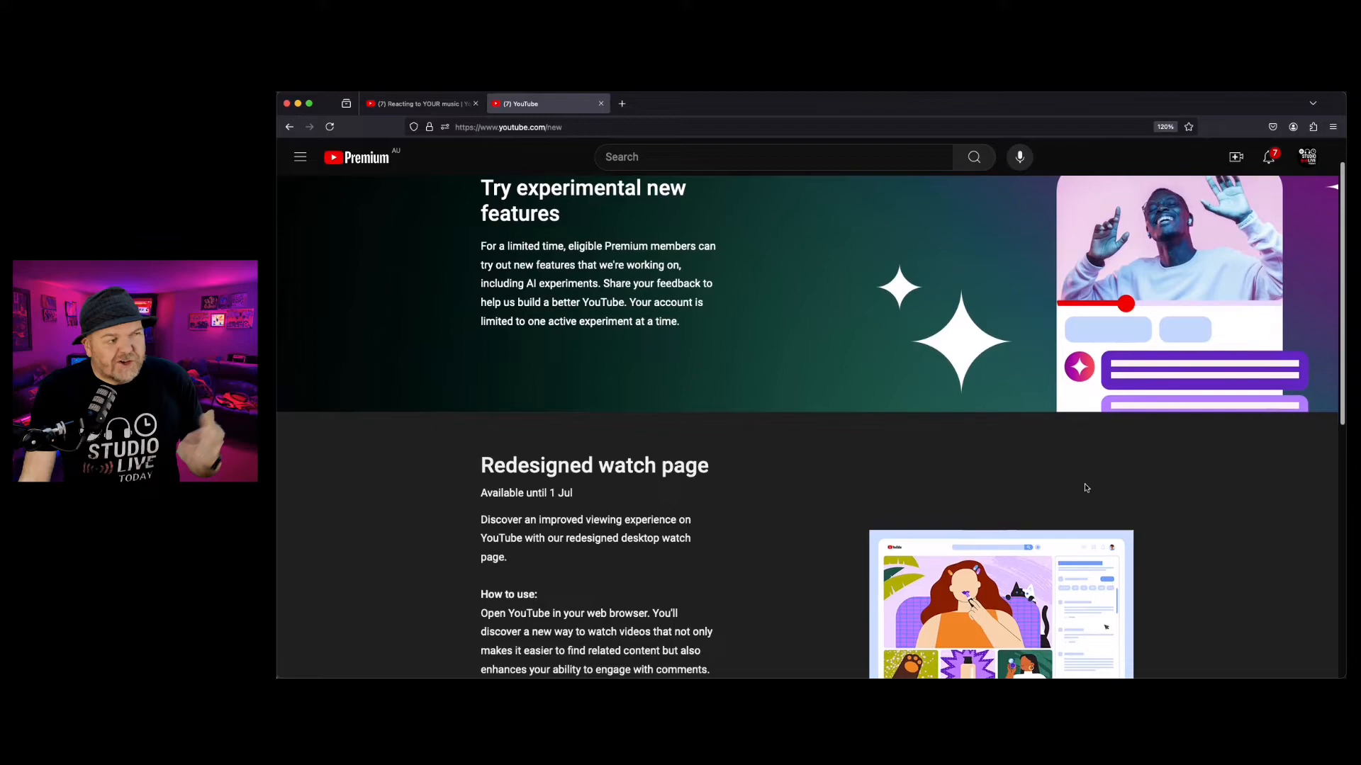
scroll("down", 3)
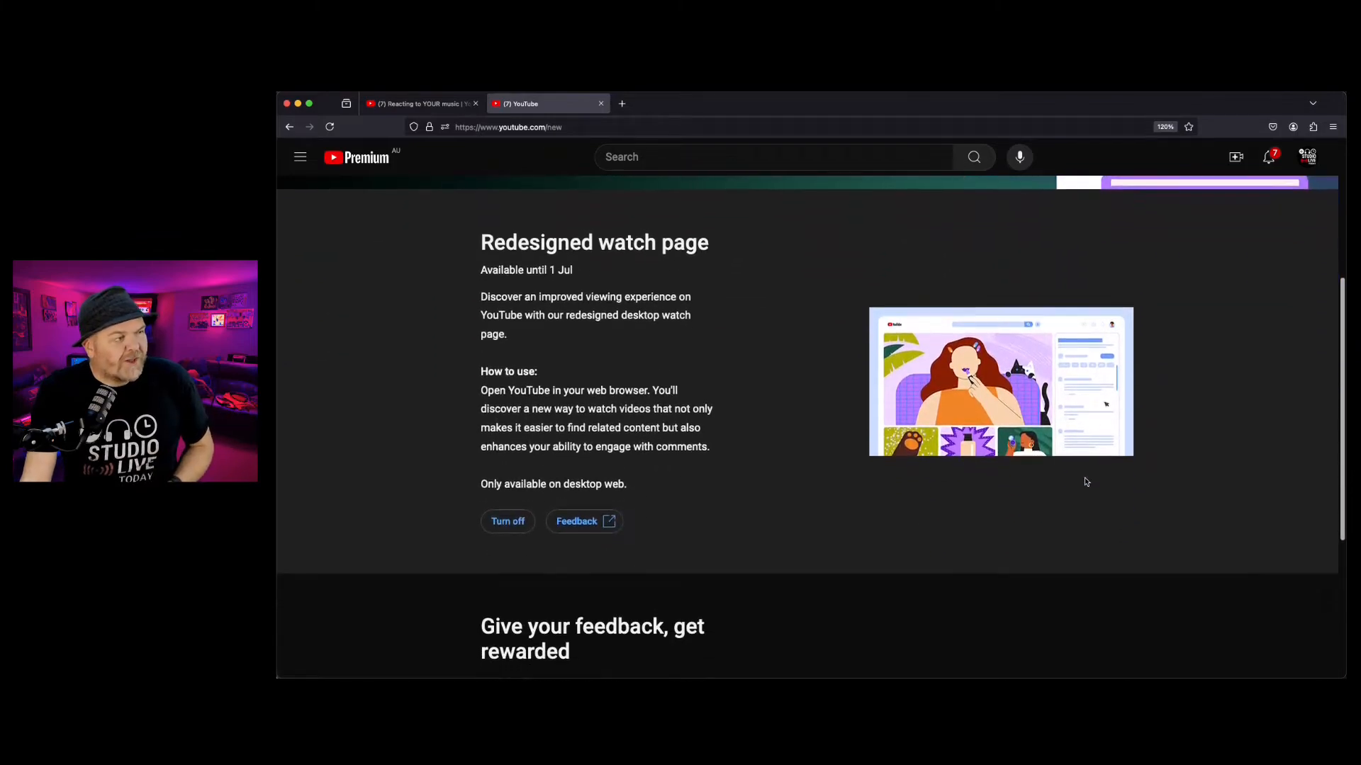
scroll("down", 3)
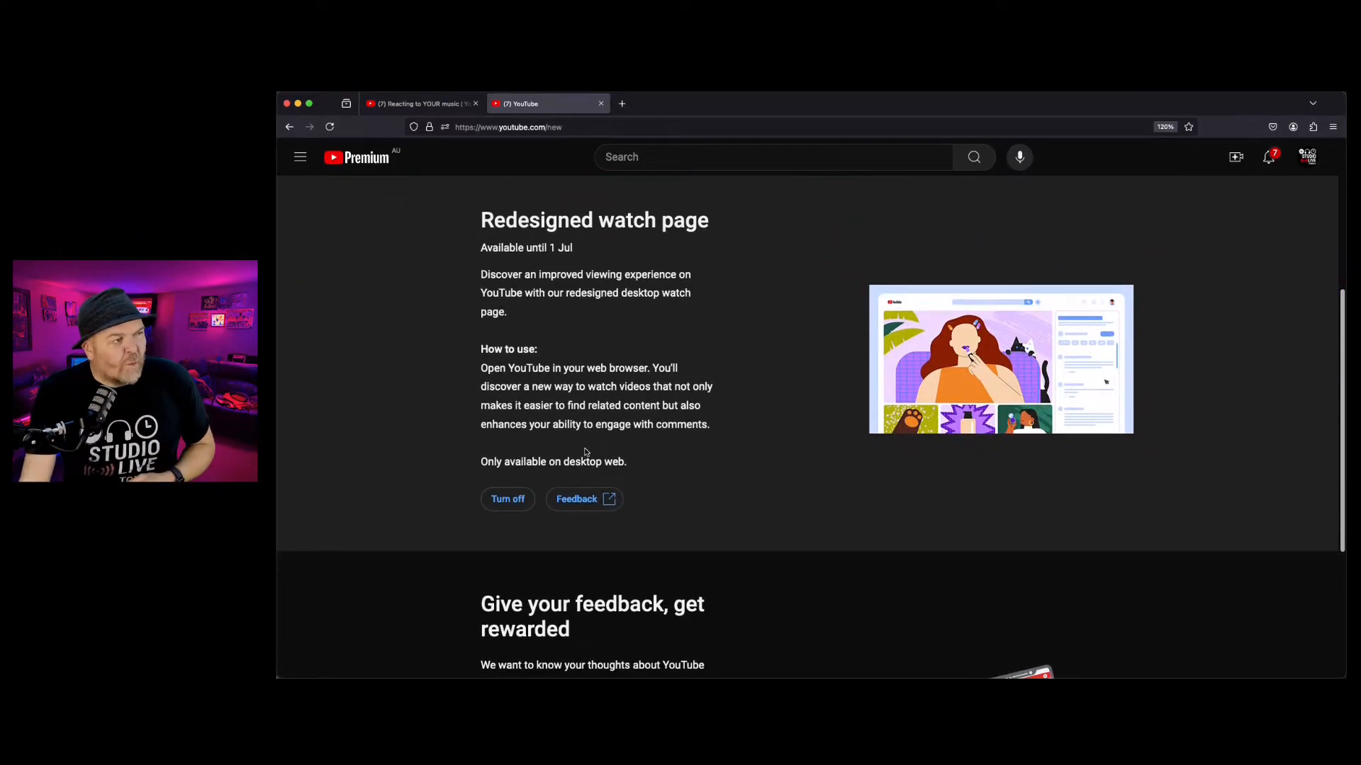
mouse_move(632, 459)
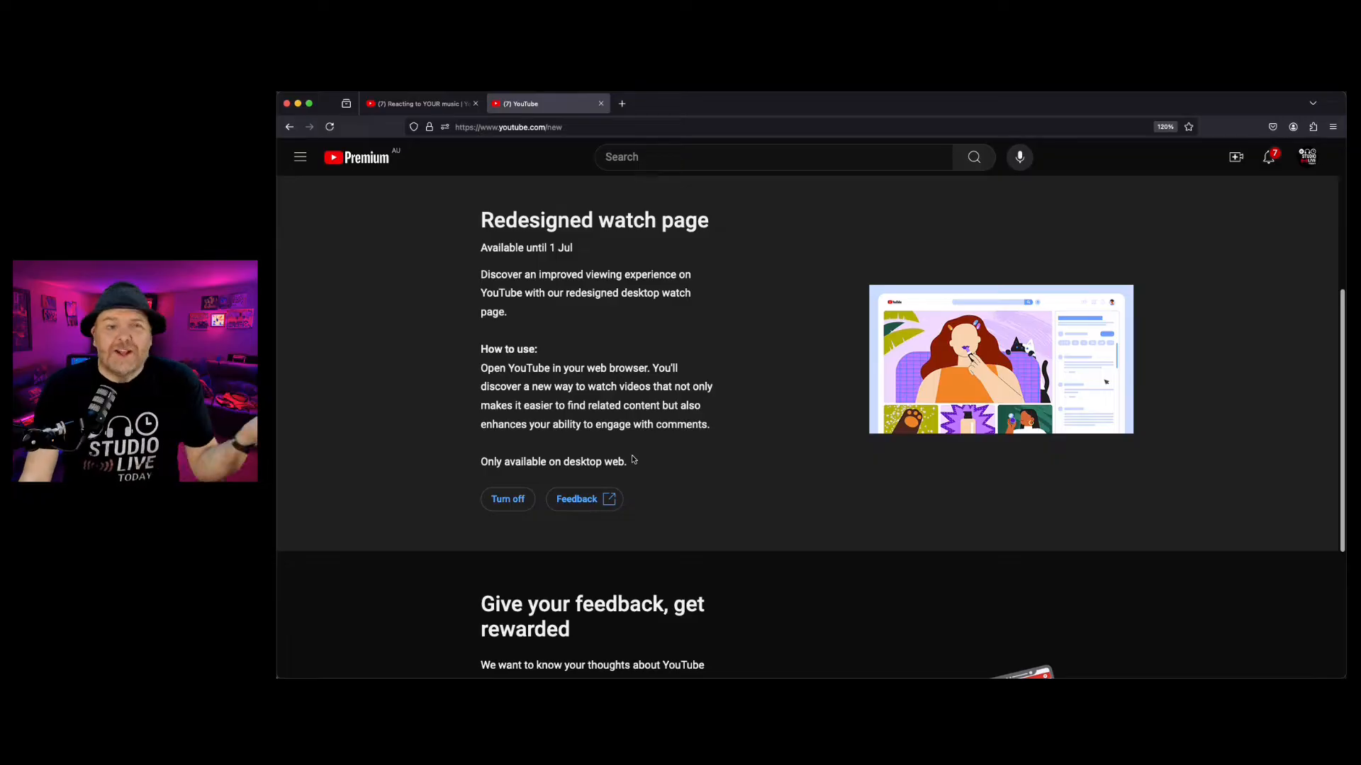
left_click(508, 499)
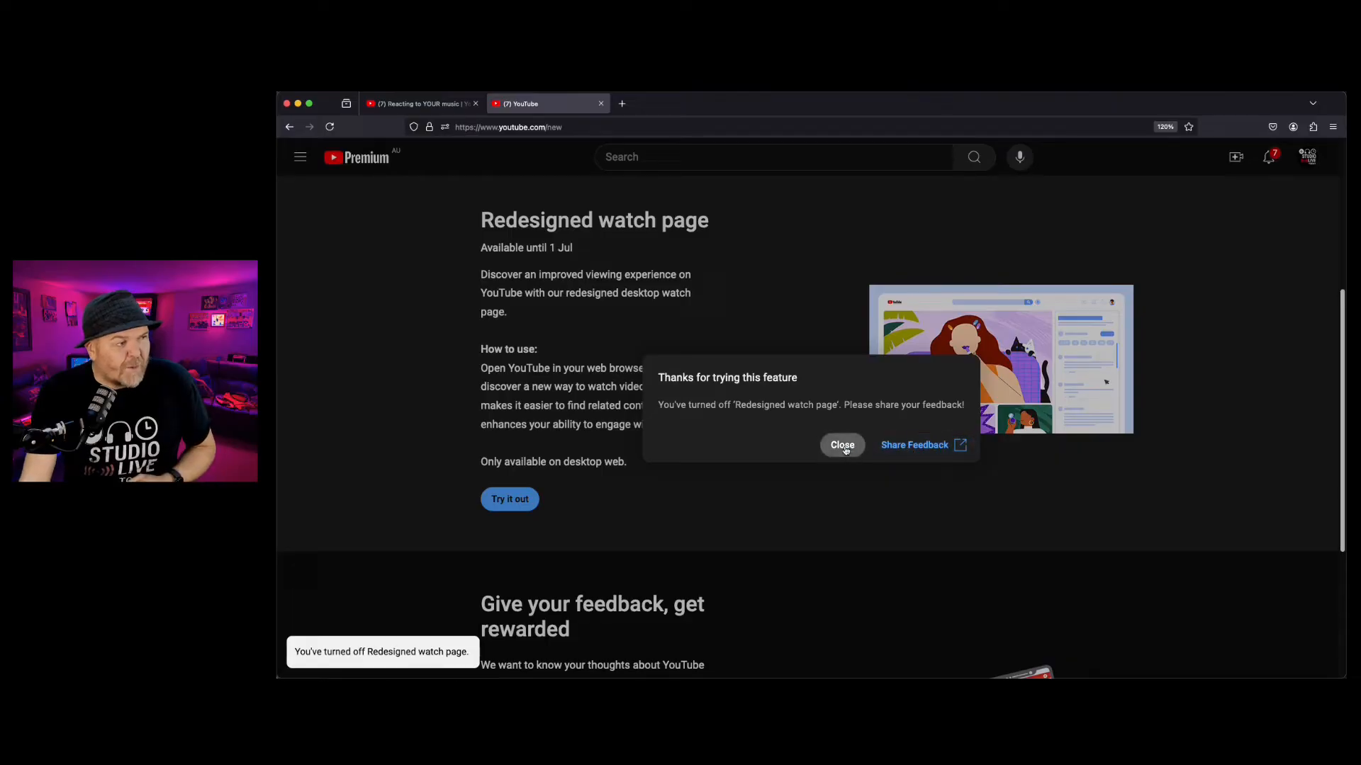
left_click(842, 445)
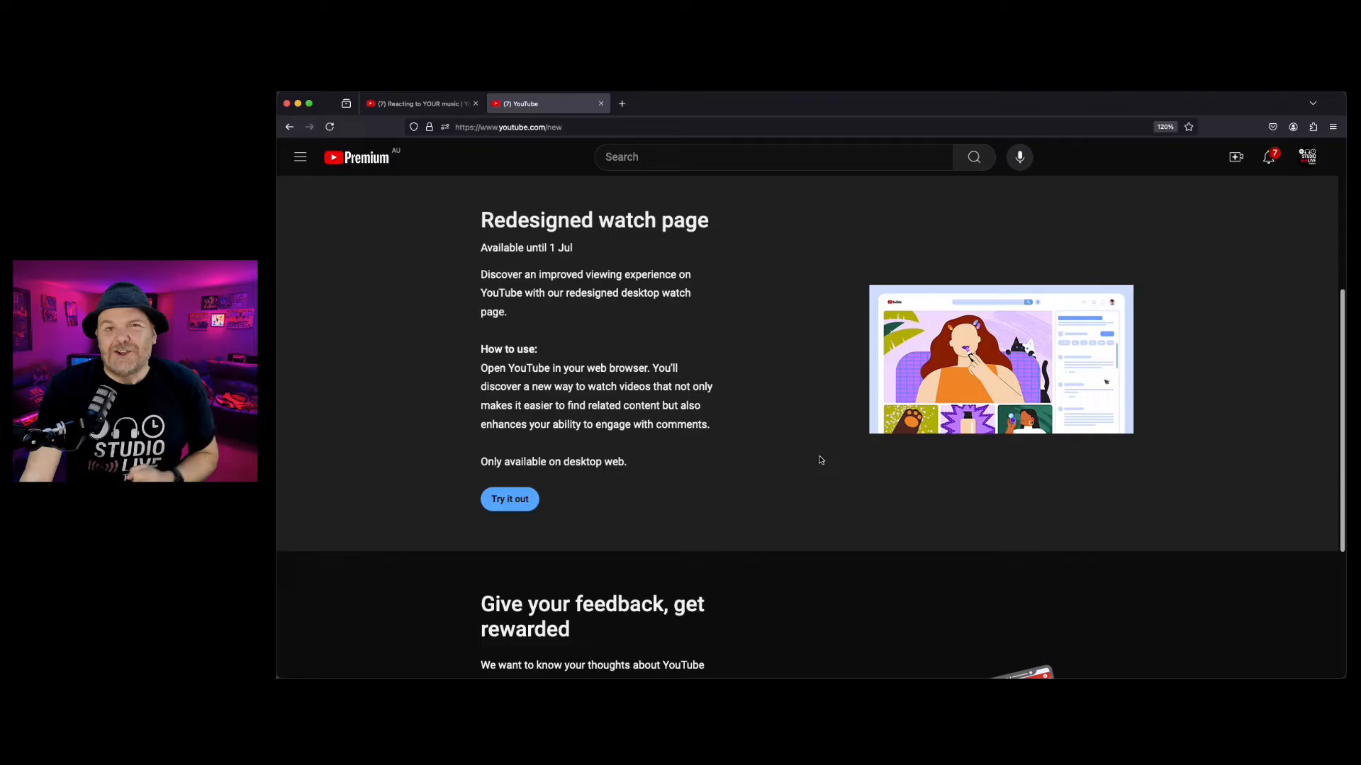
Step: Return to the livestream tab and expand the full video description
left_click(420, 104)
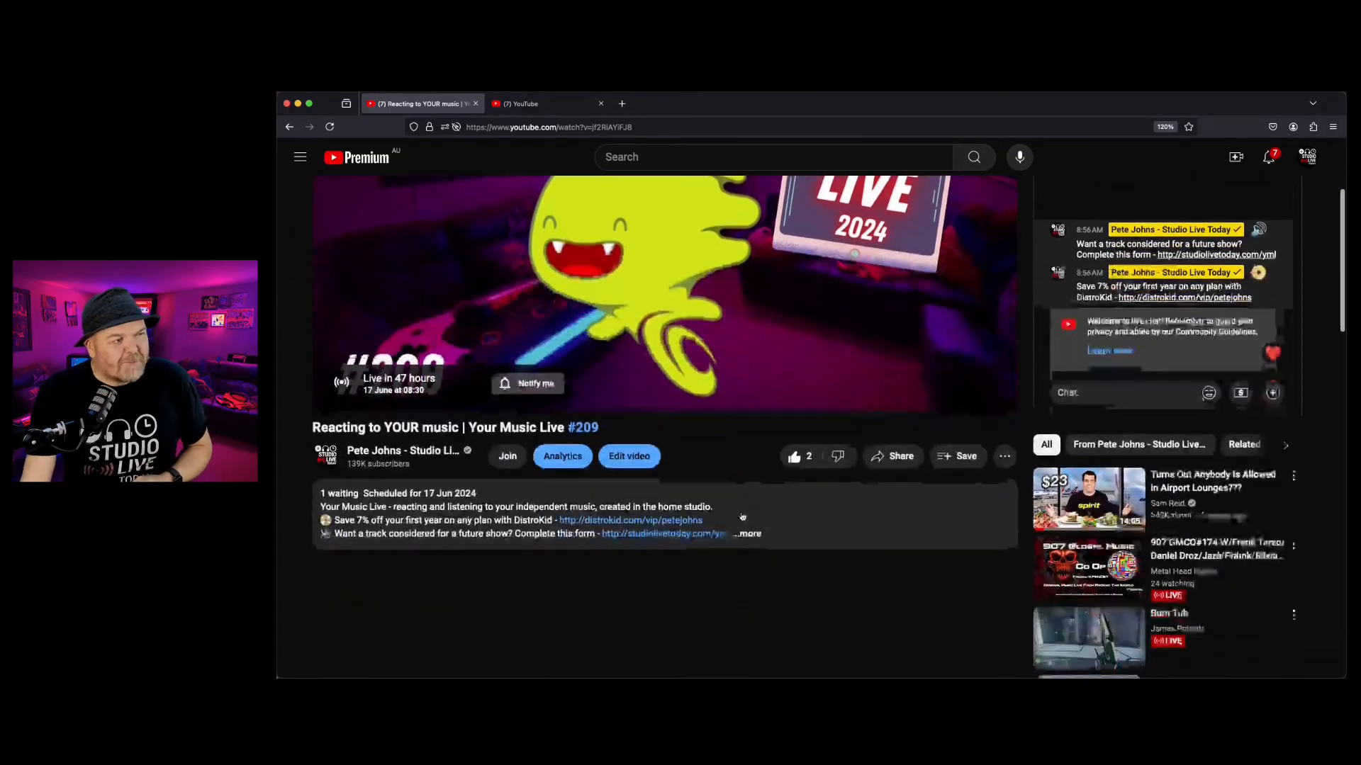
left_click(750, 533)
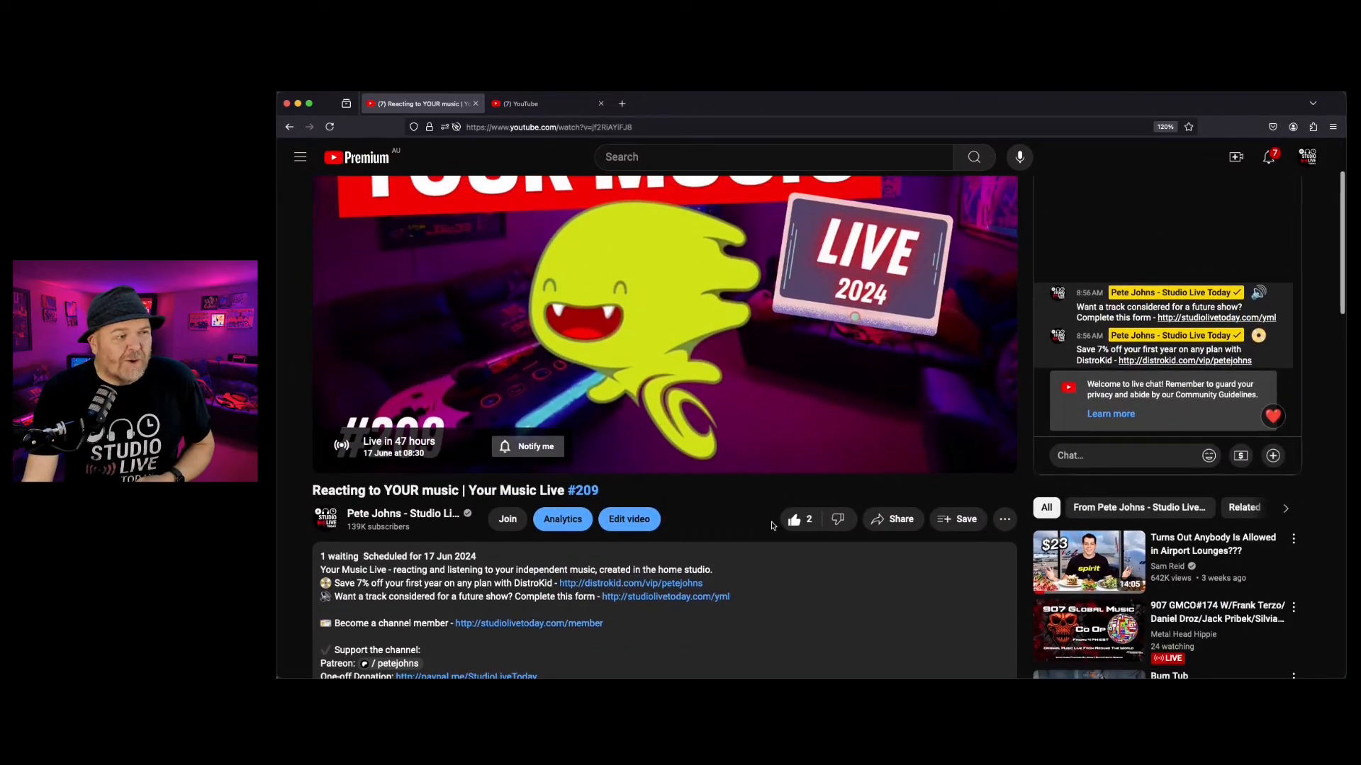
Step: Scroll through the classic watch page and back toward the top
scroll("down", 3)
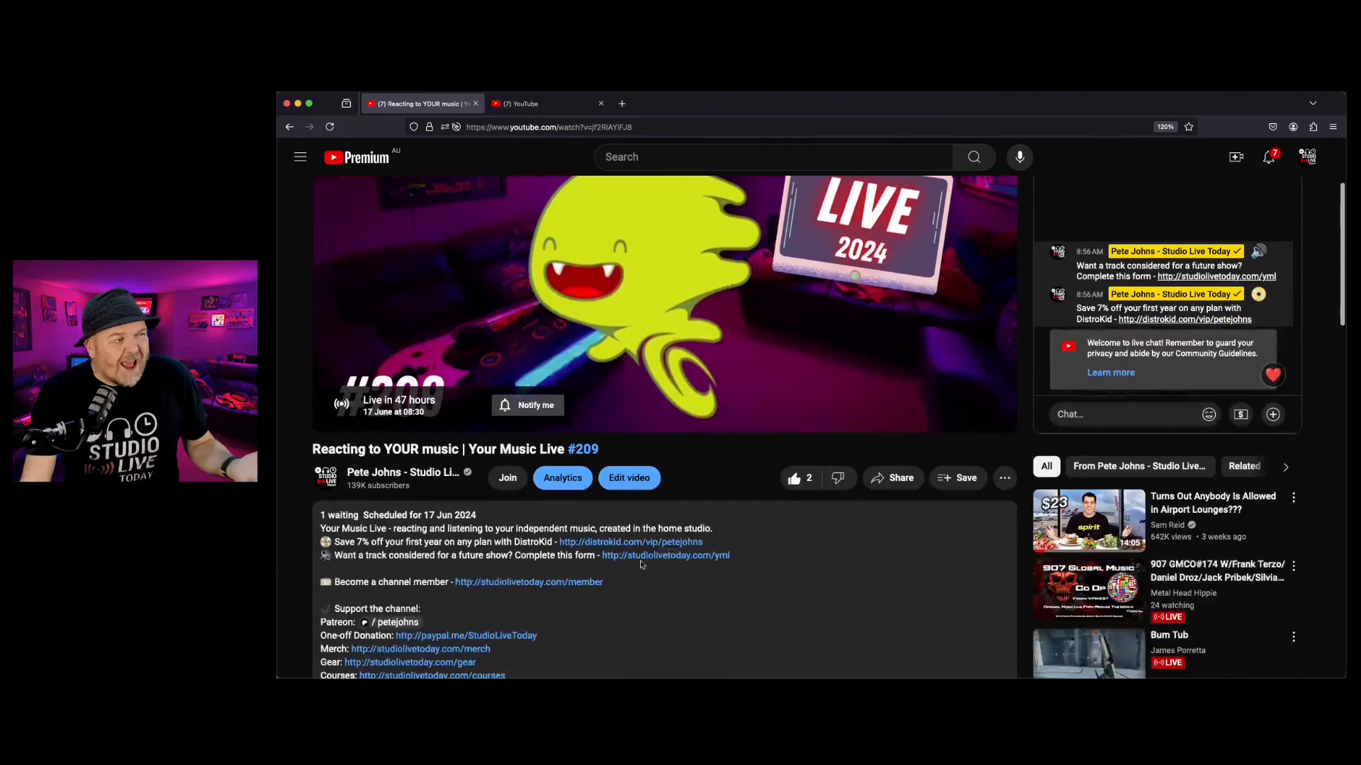
scroll("down", 3)
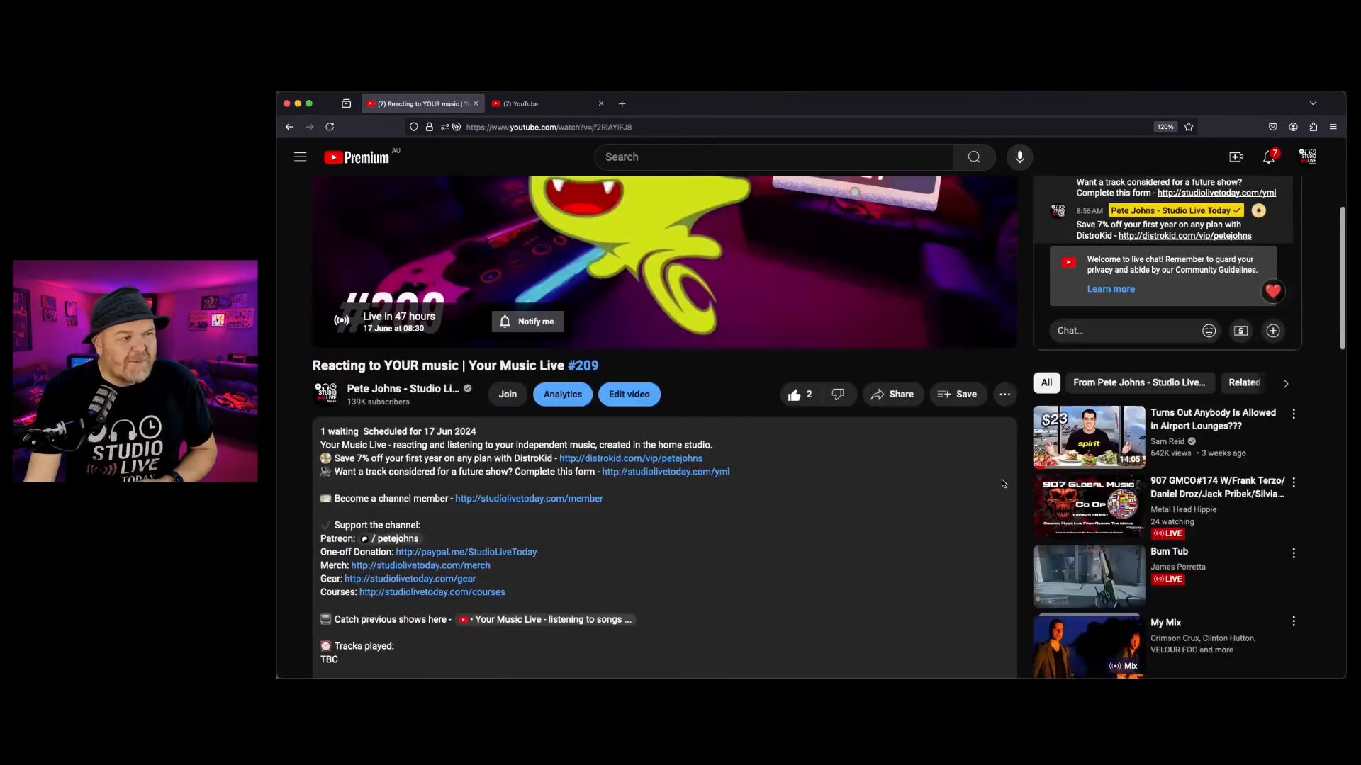
scroll("down", 3)
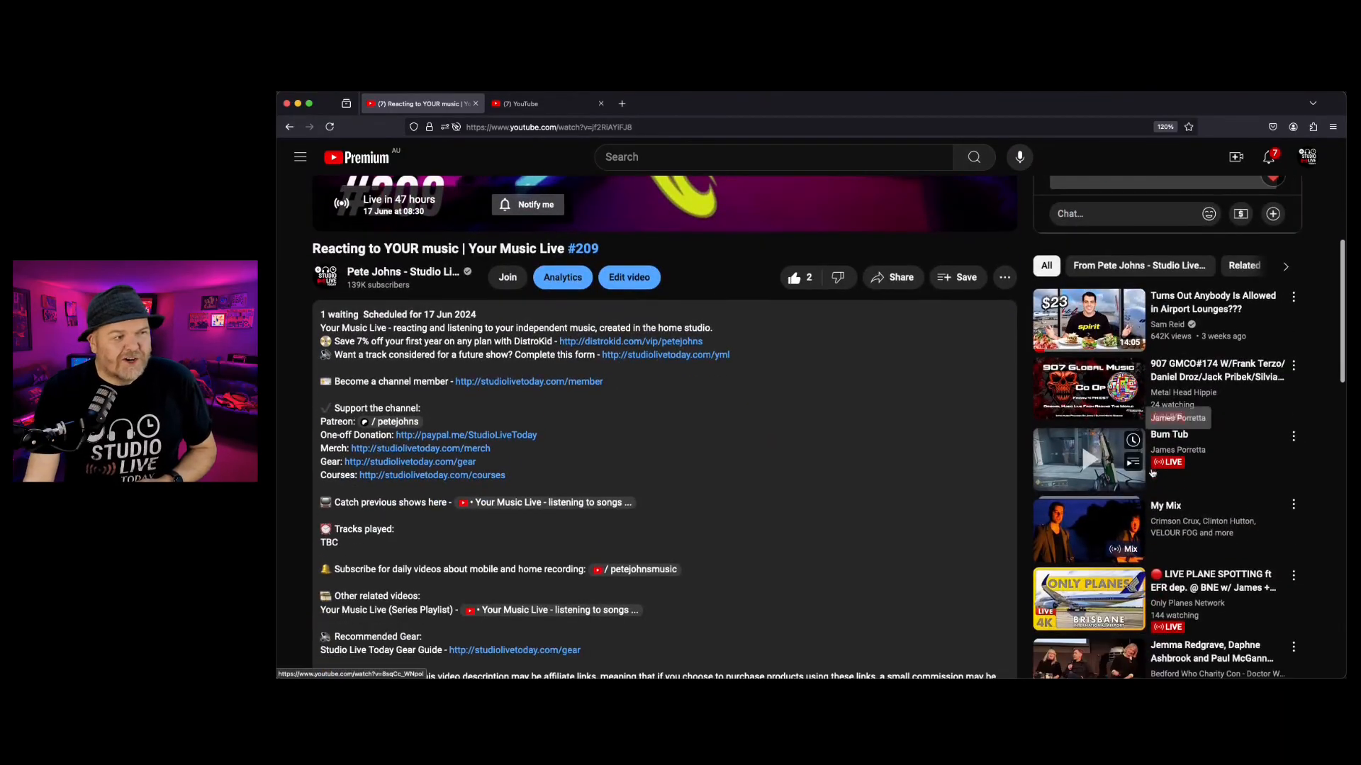
scroll("up", 3)
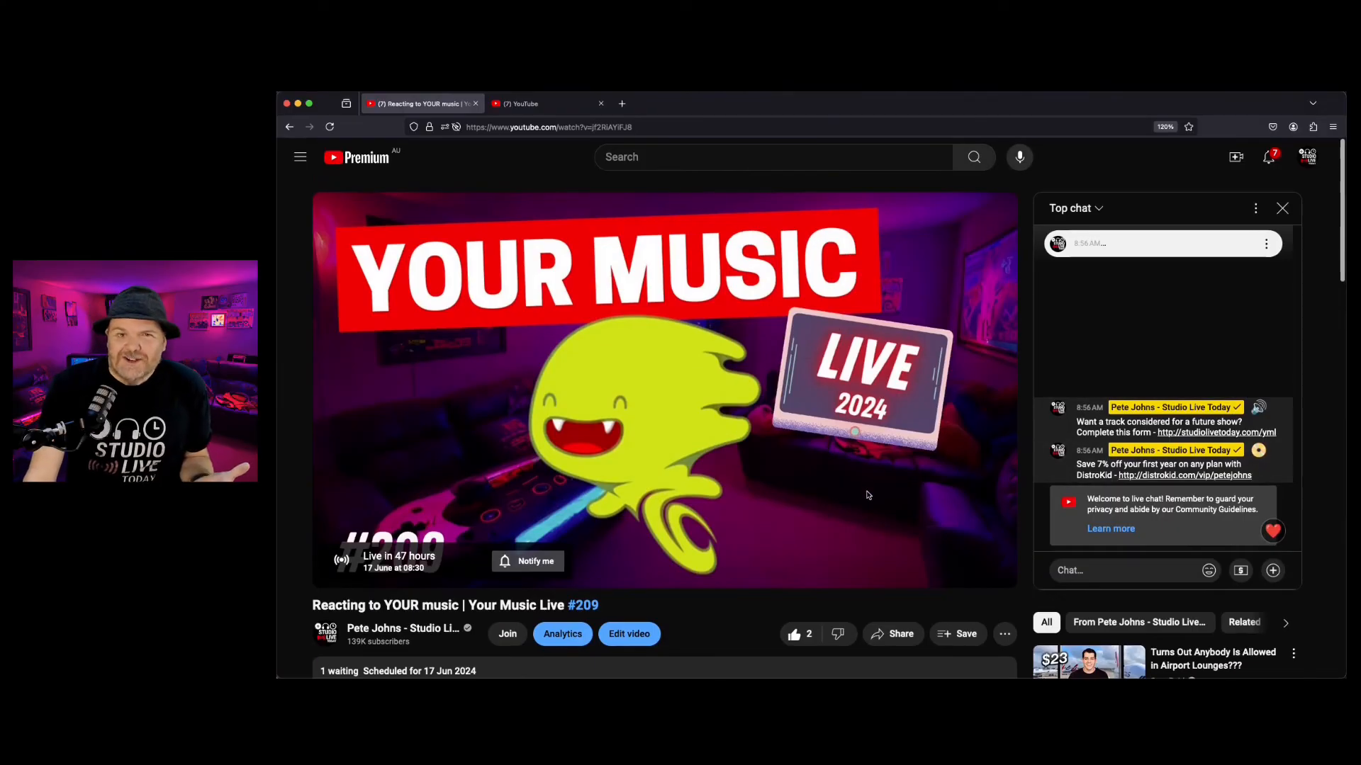
left_click(537, 104)
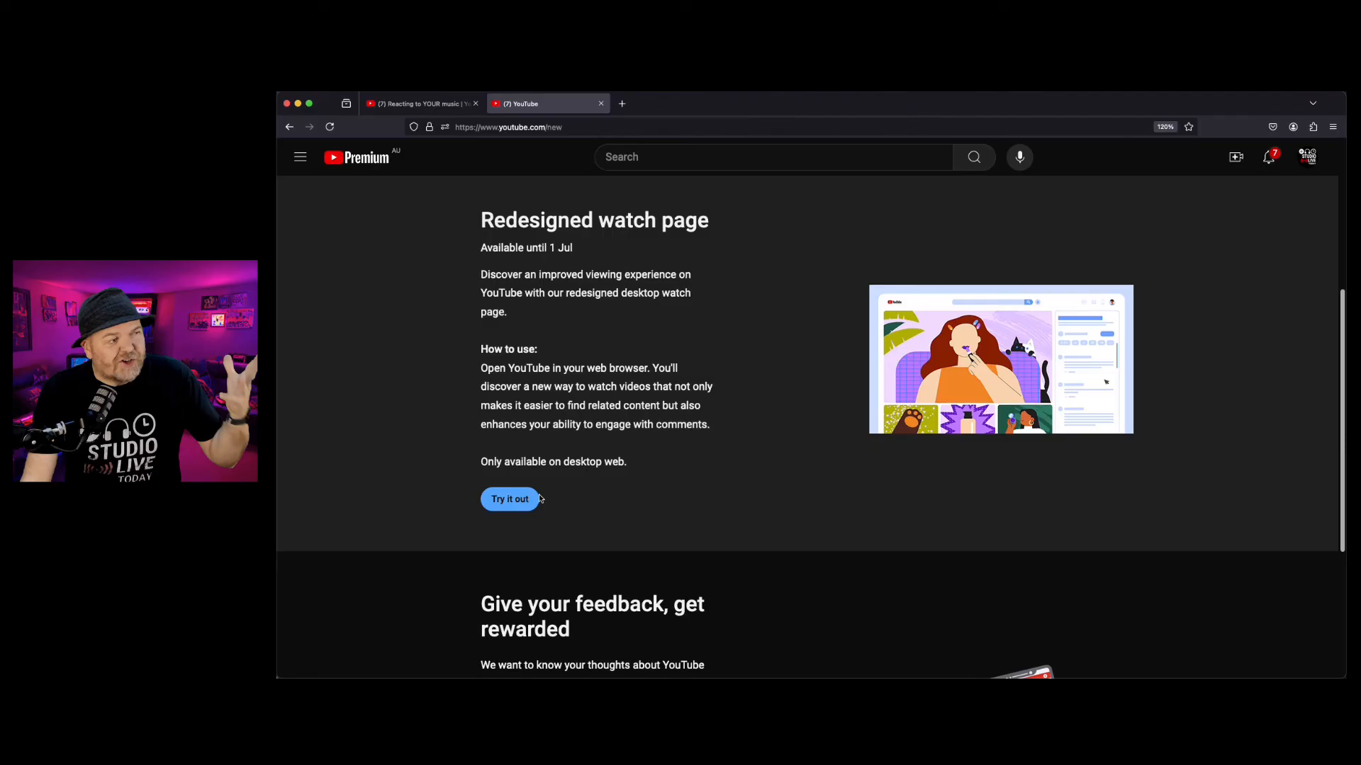
left_click(422, 104)
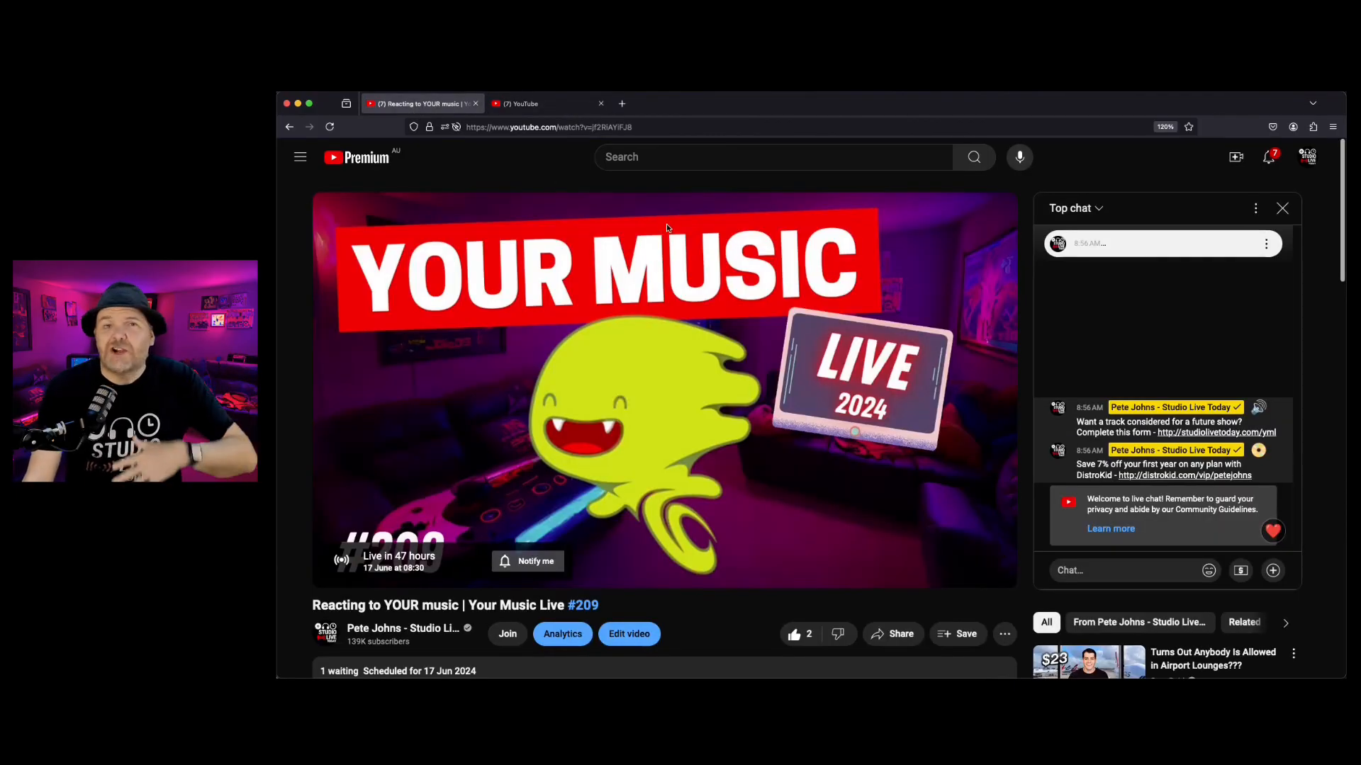